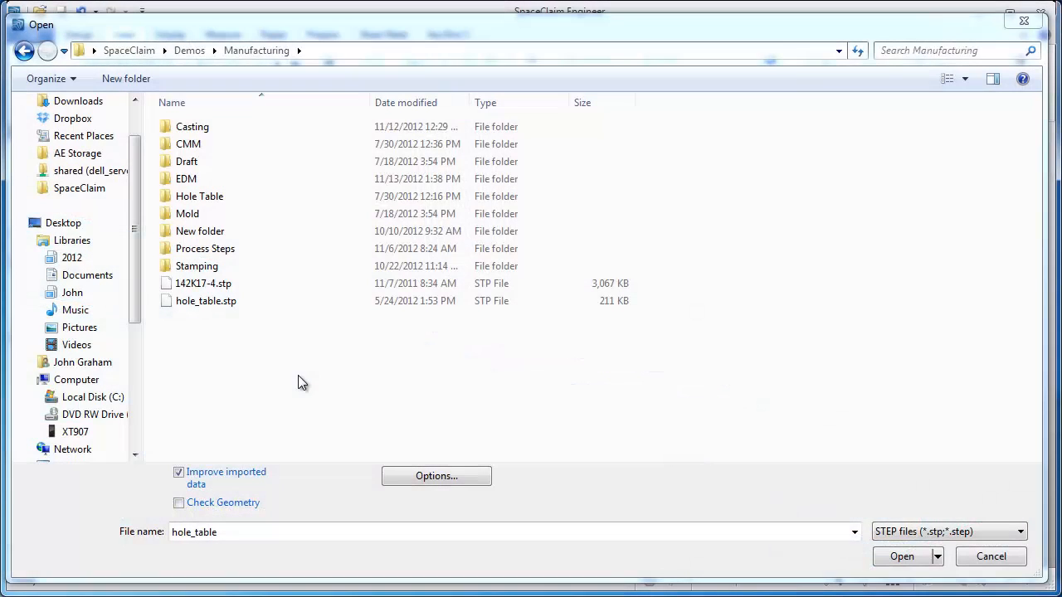
Open hole_table.stp from the Demos > Manufacturing folder.
left_click(205, 300)
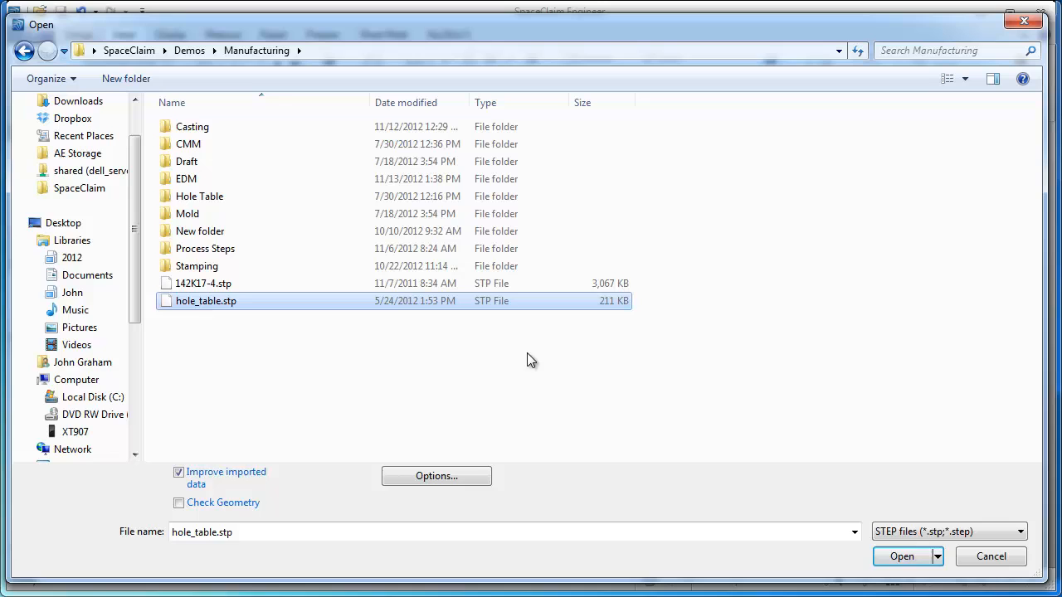
left_click(901, 556)
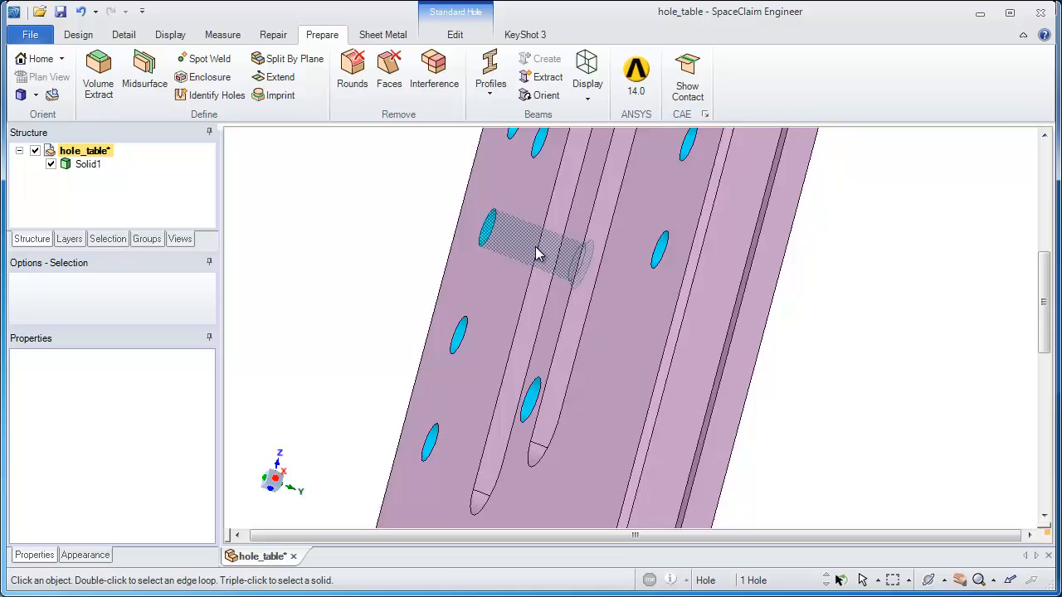
Convert the previewed hole into a standard hole using Identify Holes on the Prepare tab.
left_click(455, 33)
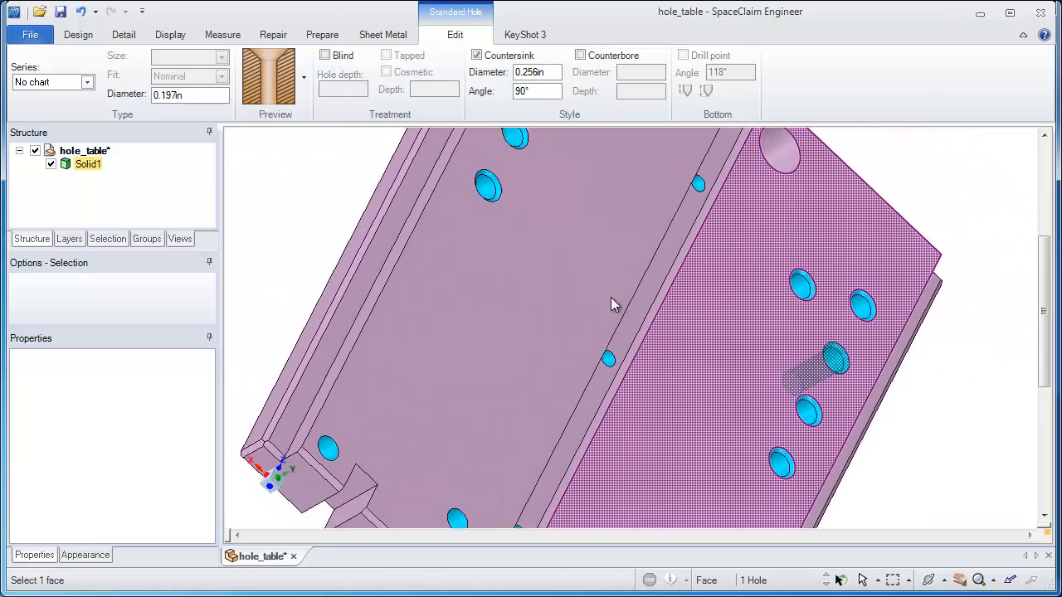
Select a hole face to give it 0.197in diameter with a 0.256in, 90° countersink.
left_click(322, 33)
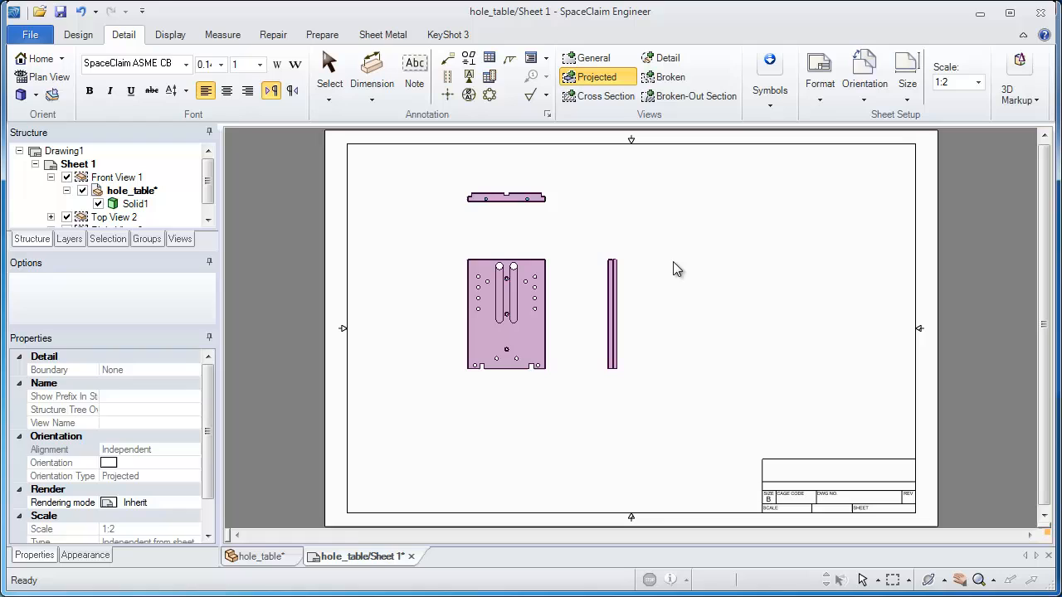
Add a projected view to the new drawing sheet alongside the front view.
left_click(610, 313)
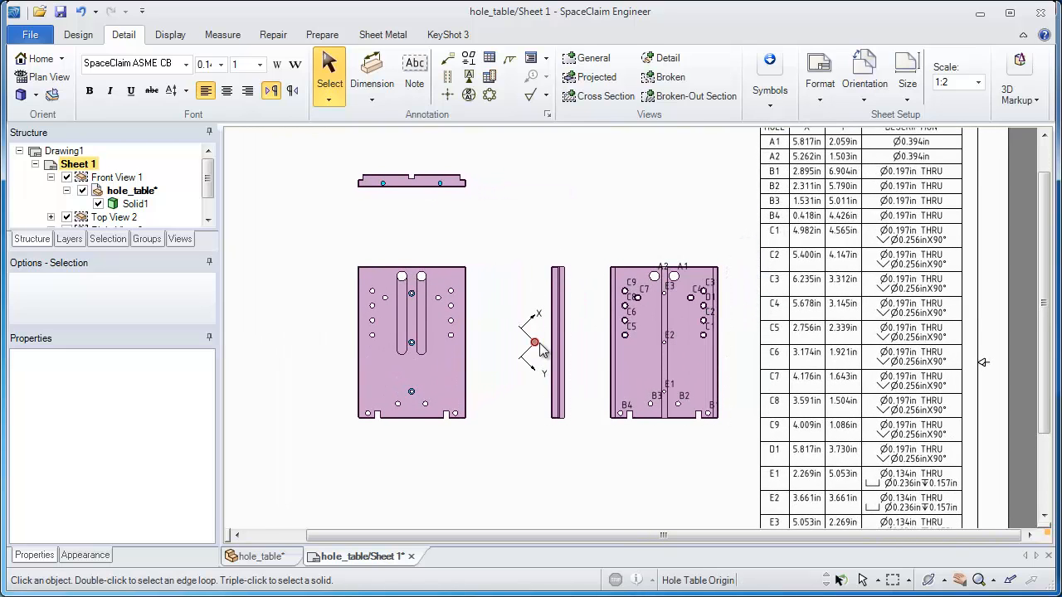
Set the hole table origin on a vertex of the drawing view.
left_click(534, 342)
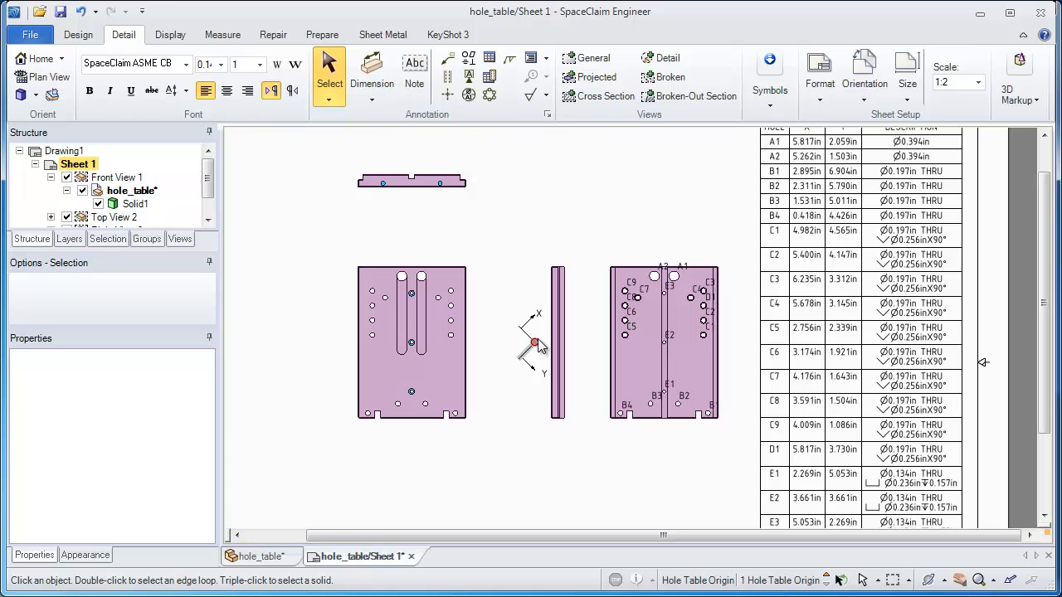